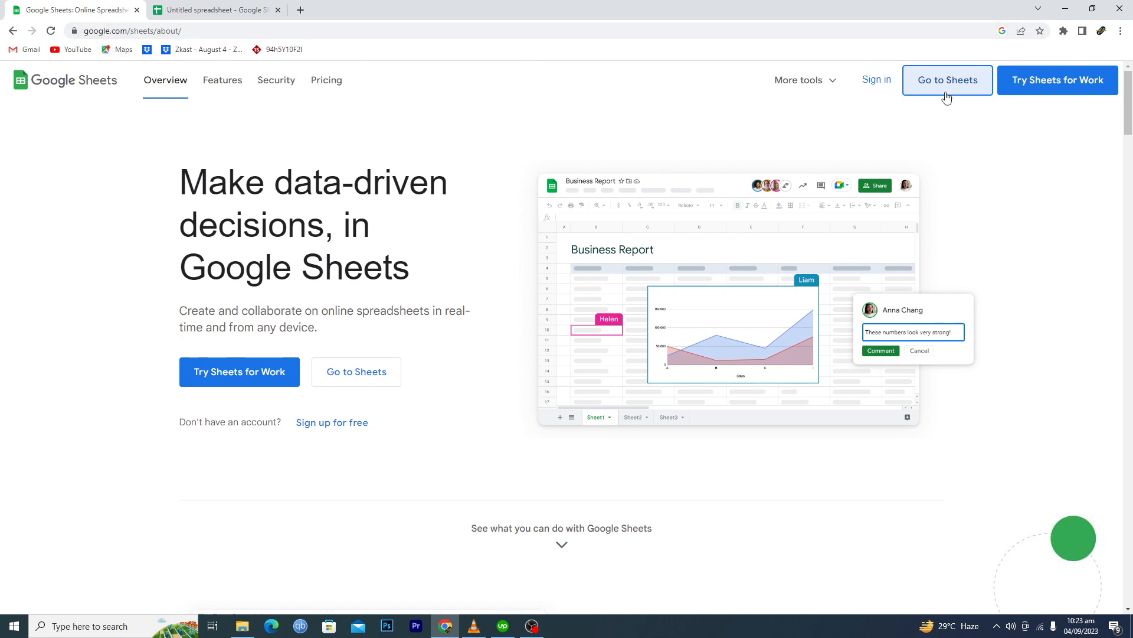
# - In the Untitled spreadsheet, select G1:H2 and apply Merge all to combine them into one cell
pyautogui.click(215, 10)
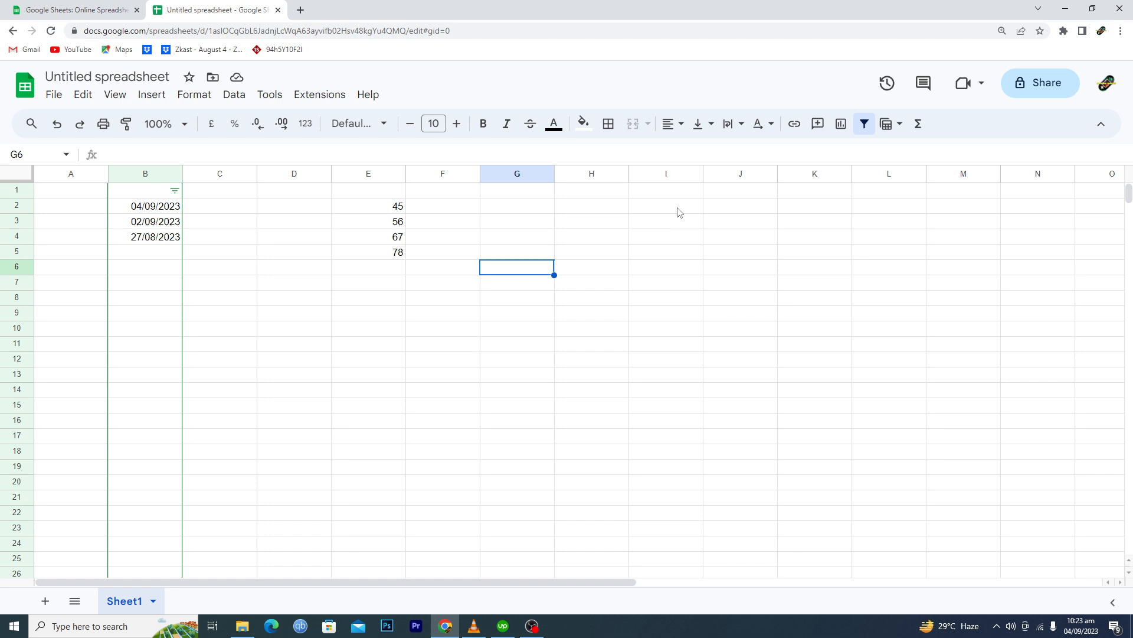
pyautogui.moveTo(604, 290)
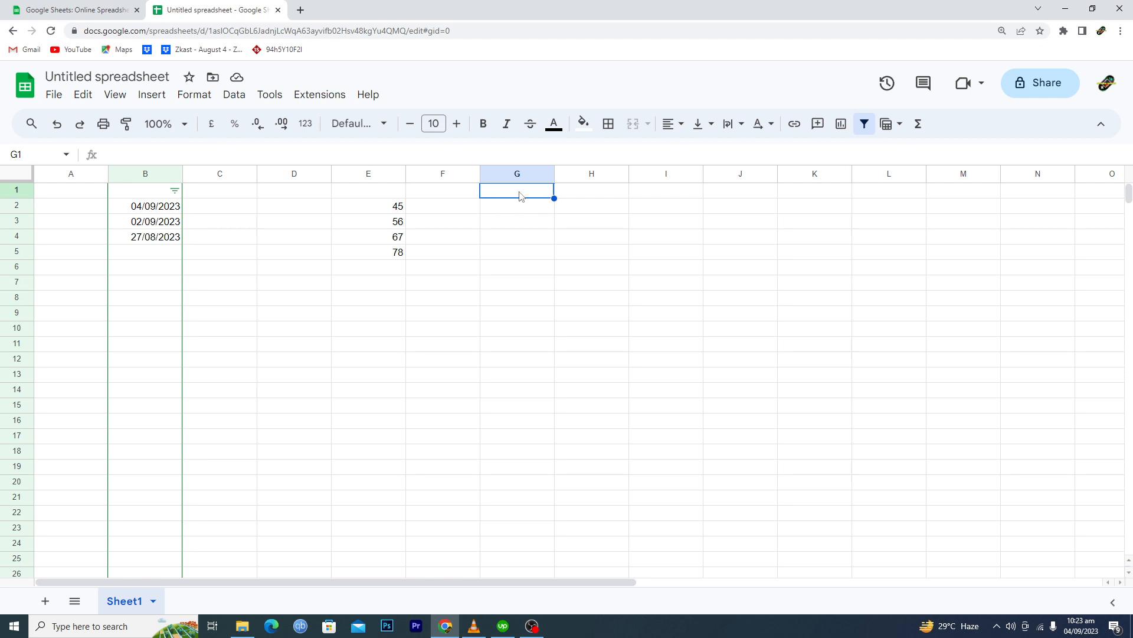
pyautogui.moveTo(570, 197)
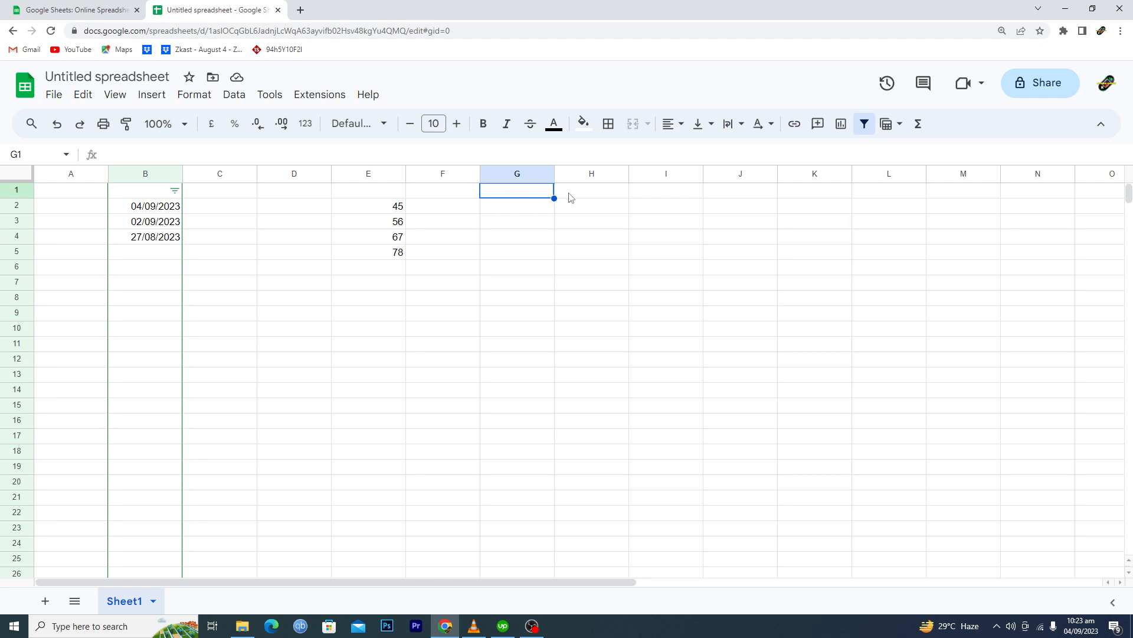
pyautogui.click(592, 190)
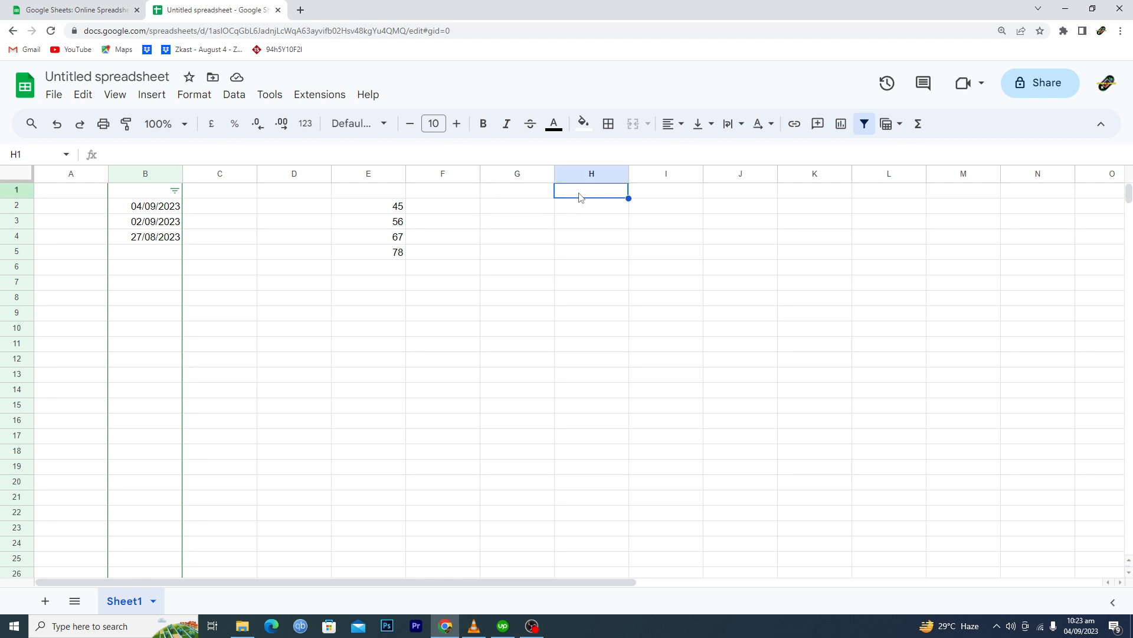
pyautogui.moveTo(537, 201)
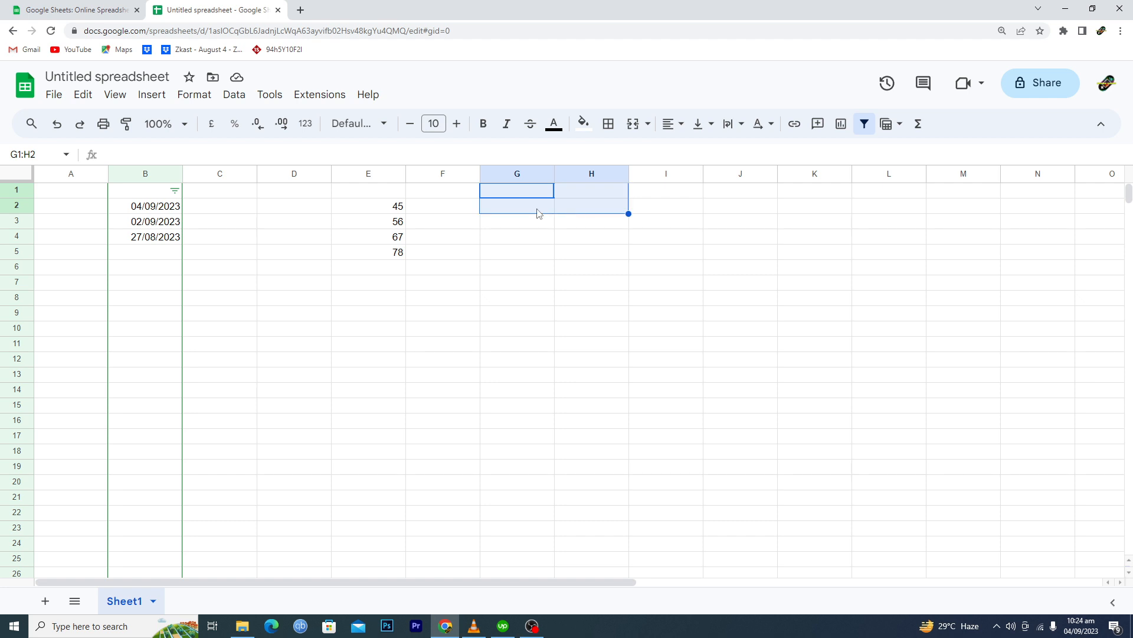
pyautogui.moveTo(194, 94)
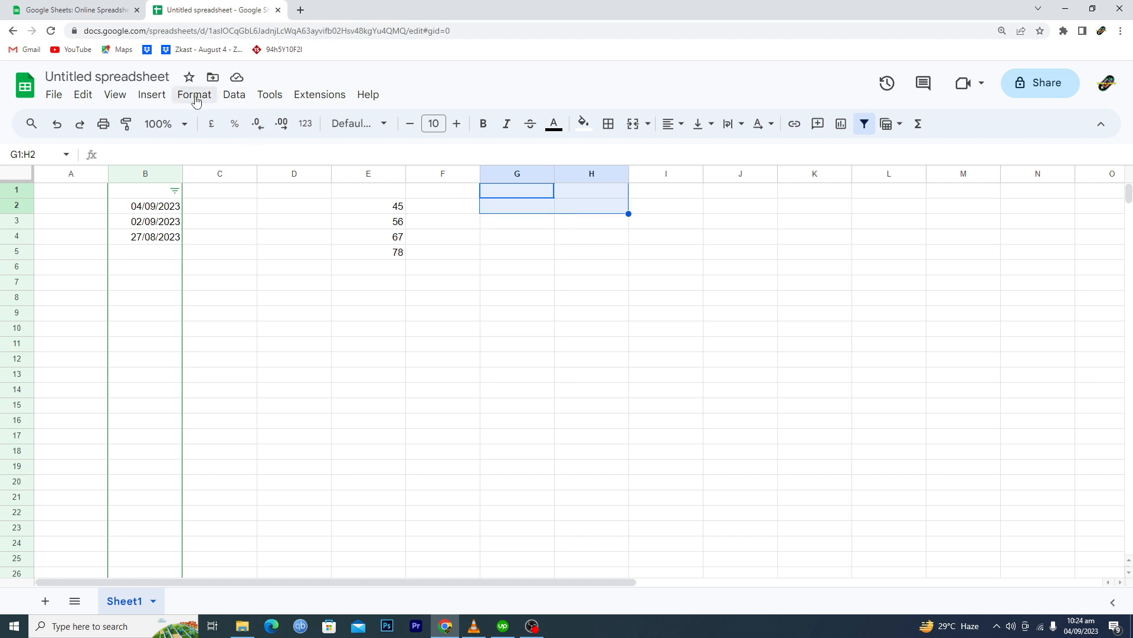
pyautogui.click(194, 94)
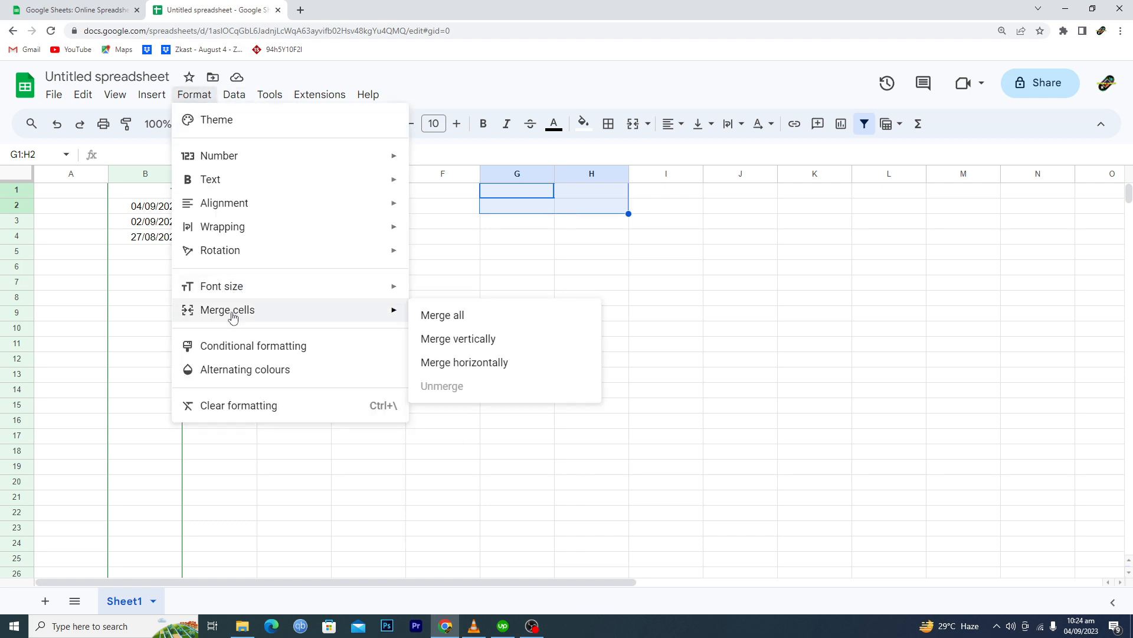
pyautogui.click(442, 315)
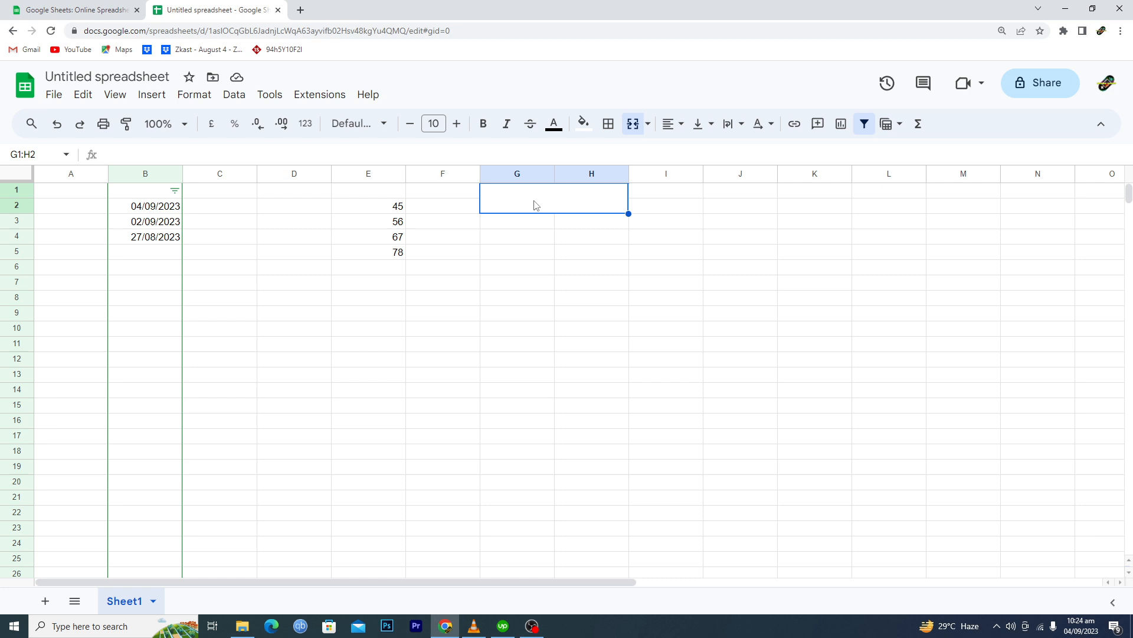
pyautogui.moveTo(535, 200)
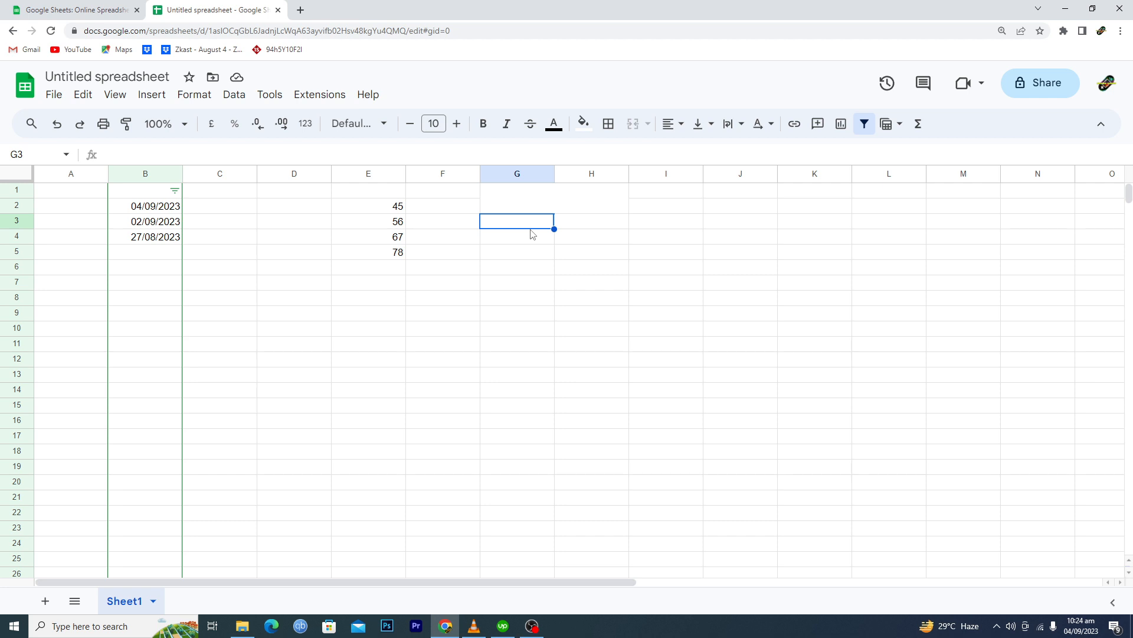
pyautogui.moveTo(709, 235)
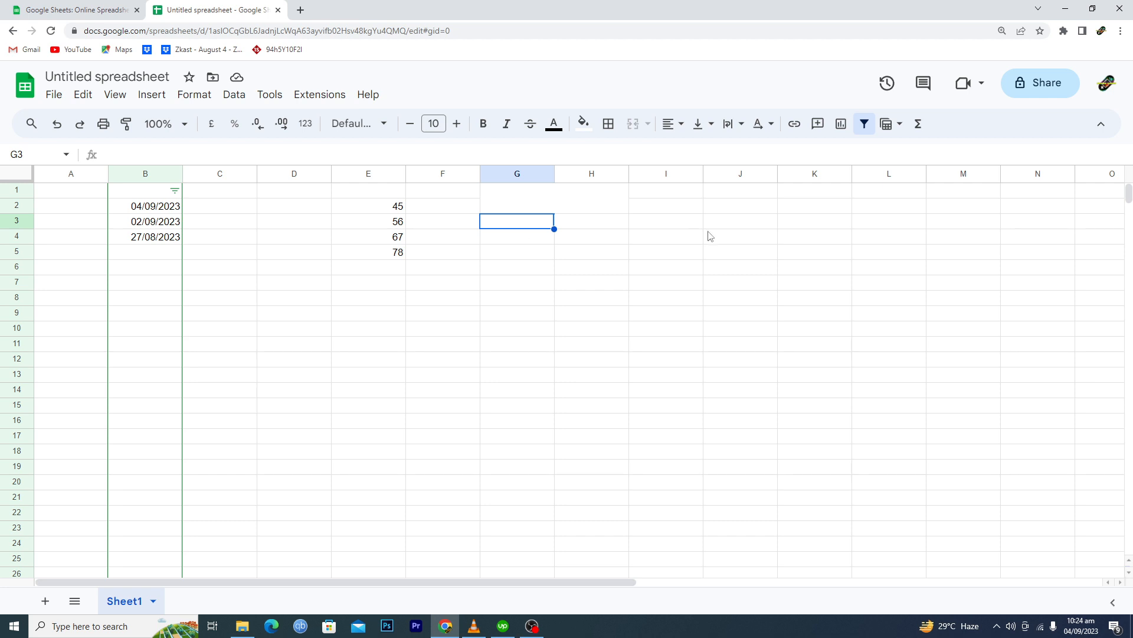